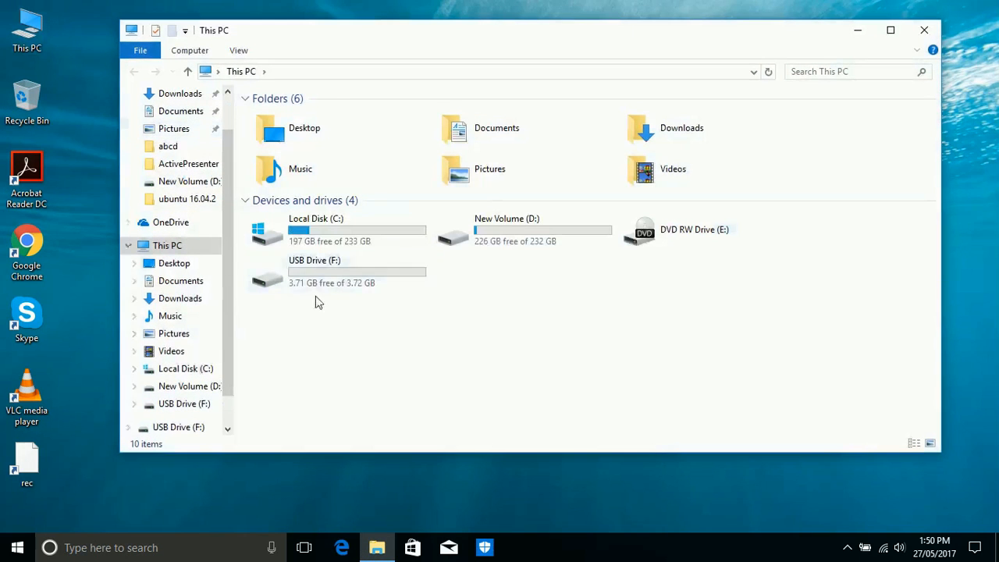
{"action": "mouse_move", "coordinate": [343, 273]}
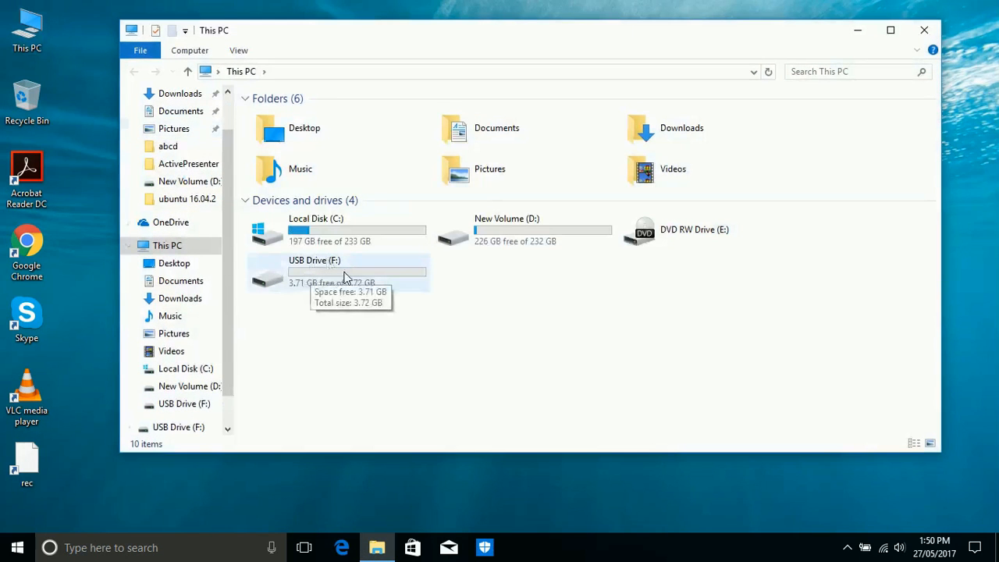
- Show the USB Drive (F:) properties with its NTFS file system and 3.72 GB capacity
{"action": "right_click", "coordinate": [343, 273]}
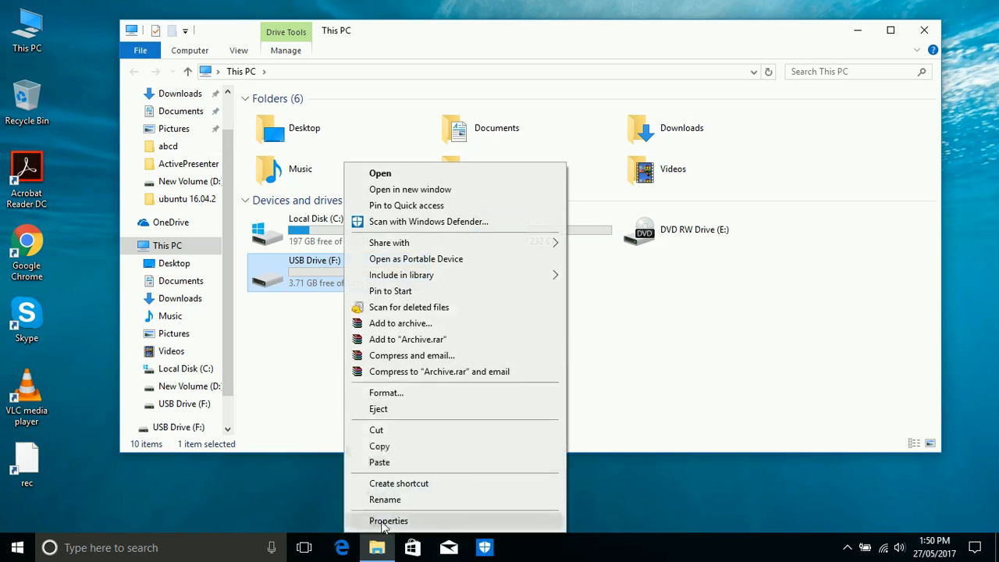
{"action": "left_click", "coordinate": [389, 521]}
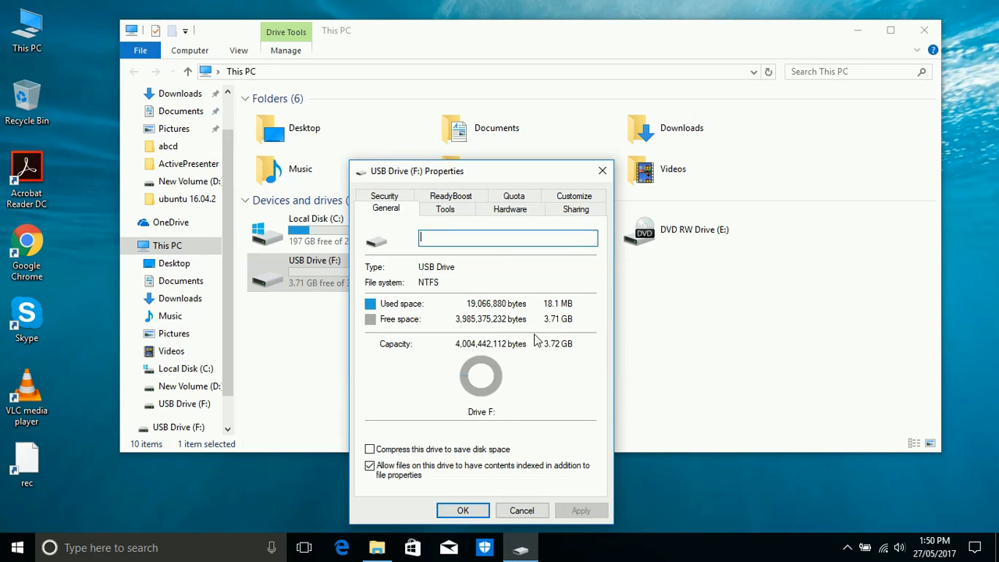
{"action": "mouse_move", "coordinate": [521, 412]}
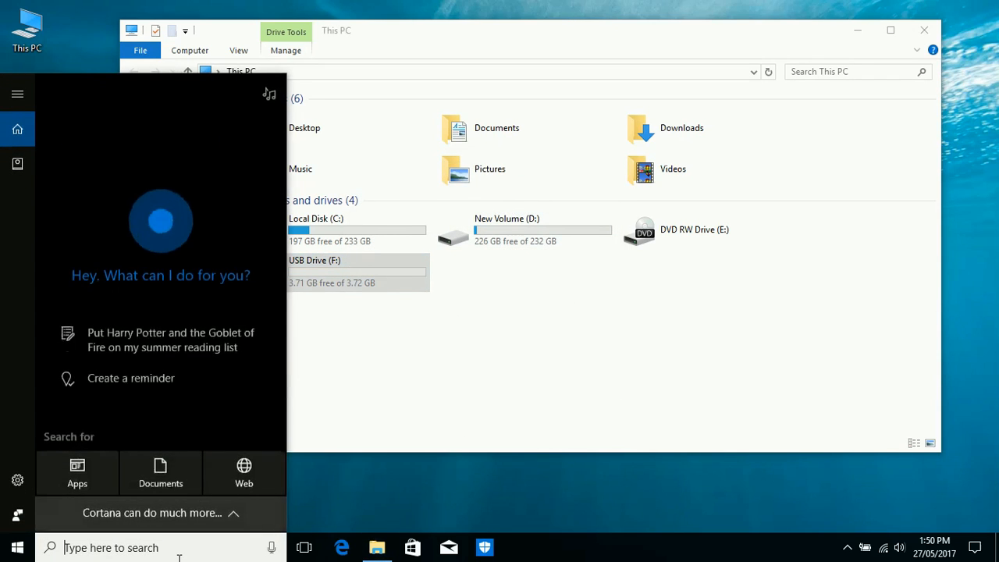
- Search for 'cmd' to find Command Prompt for running as administrator
{"action": "type", "text": "cmd"}
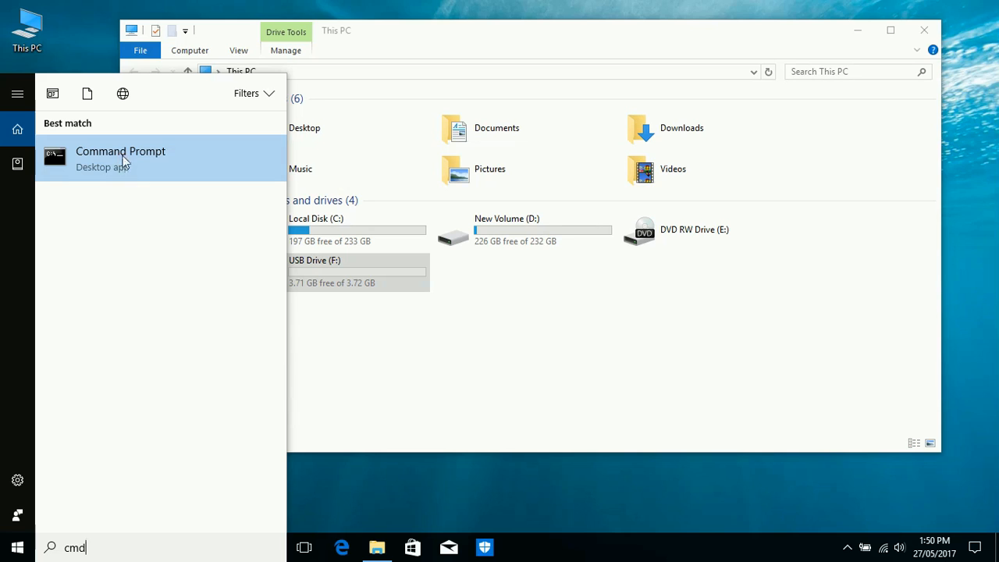
{"action": "mouse_move", "coordinate": [141, 173]}
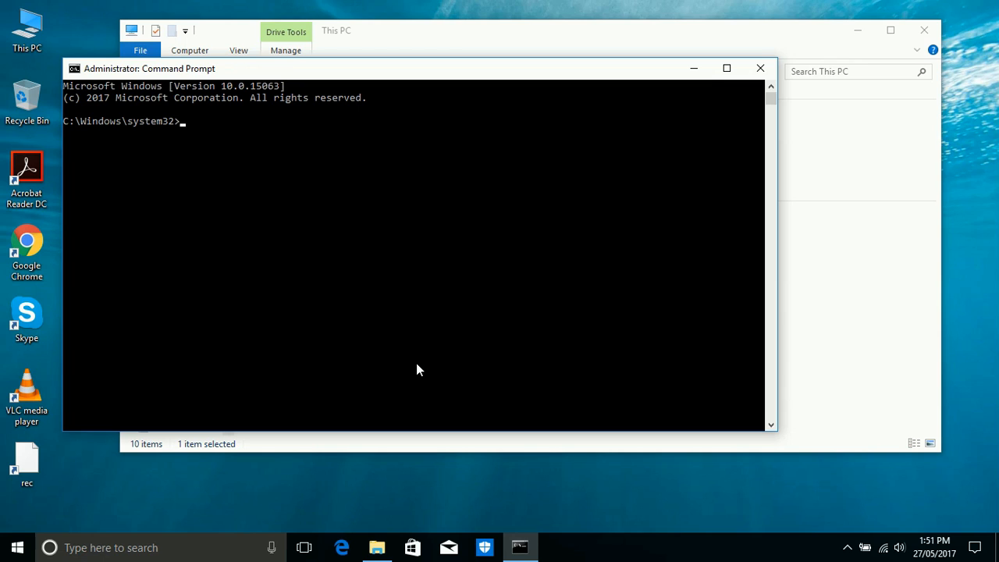
- Run diskpart and 'list disk', showing Disk 0 (465 GB) and Disk 1 (3819 MB)
{"action": "type", "text": "d"}
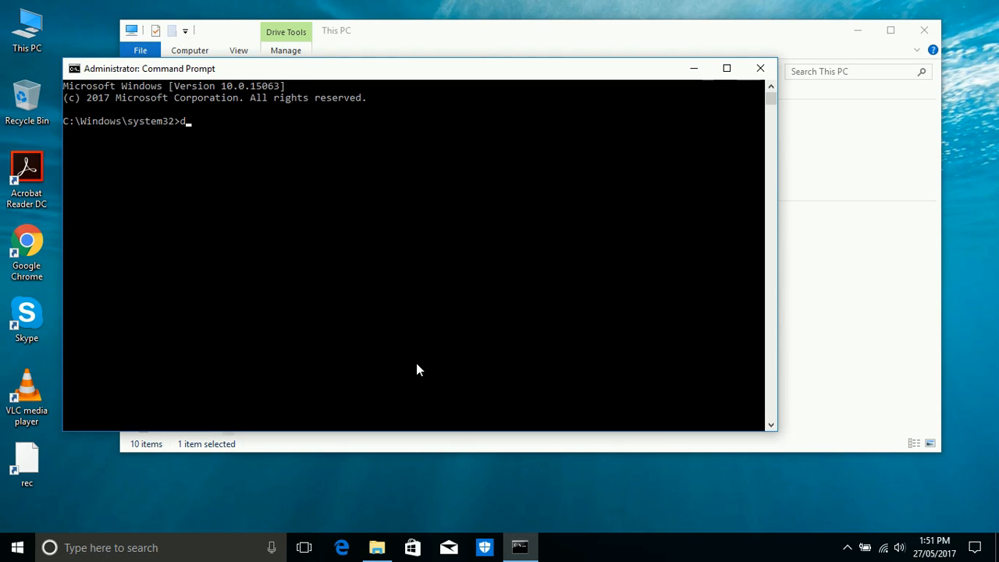
{"action": "type", "text": "iskpart"}
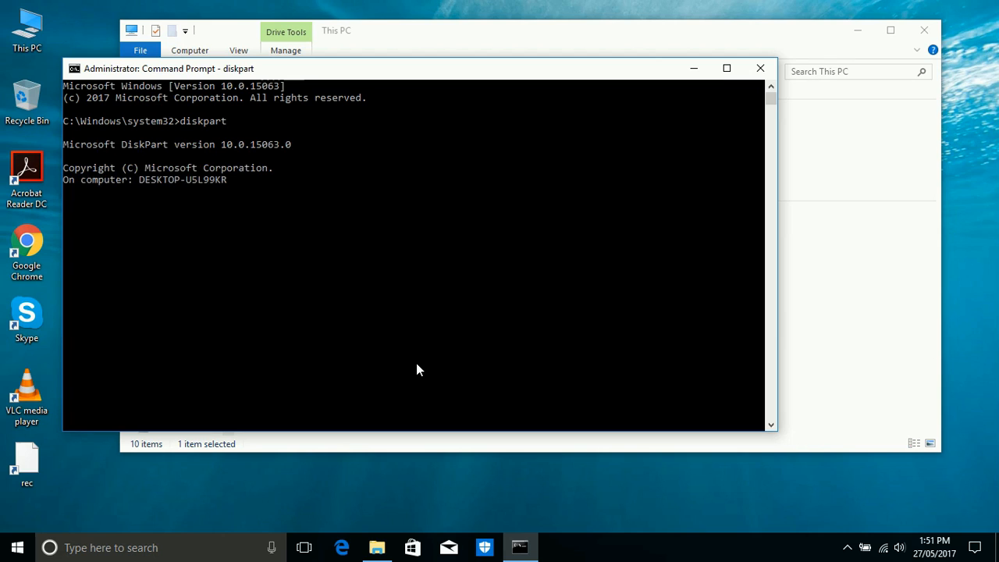
{"action": "type", "text": "l"}
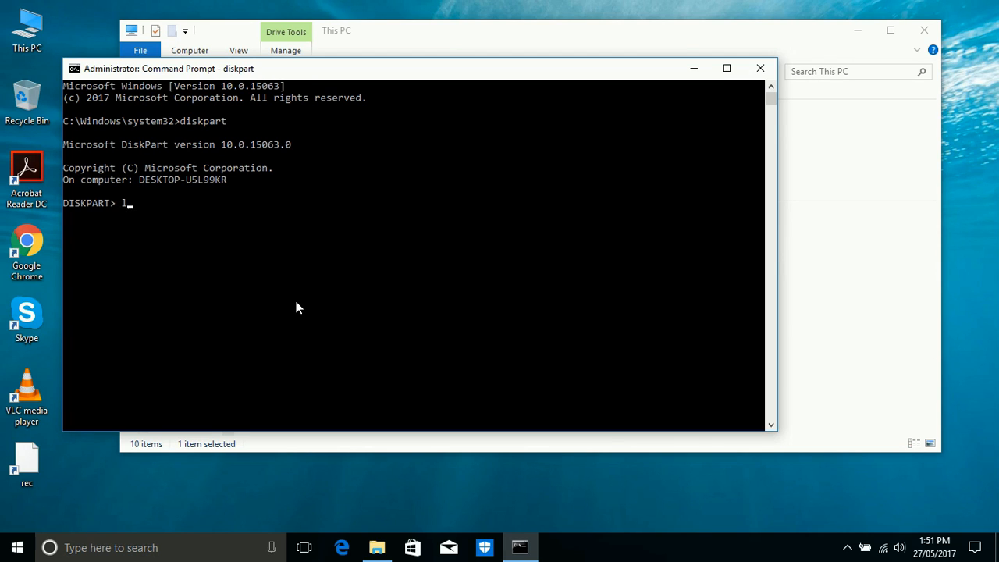
{"action": "type", "text": "ist"}
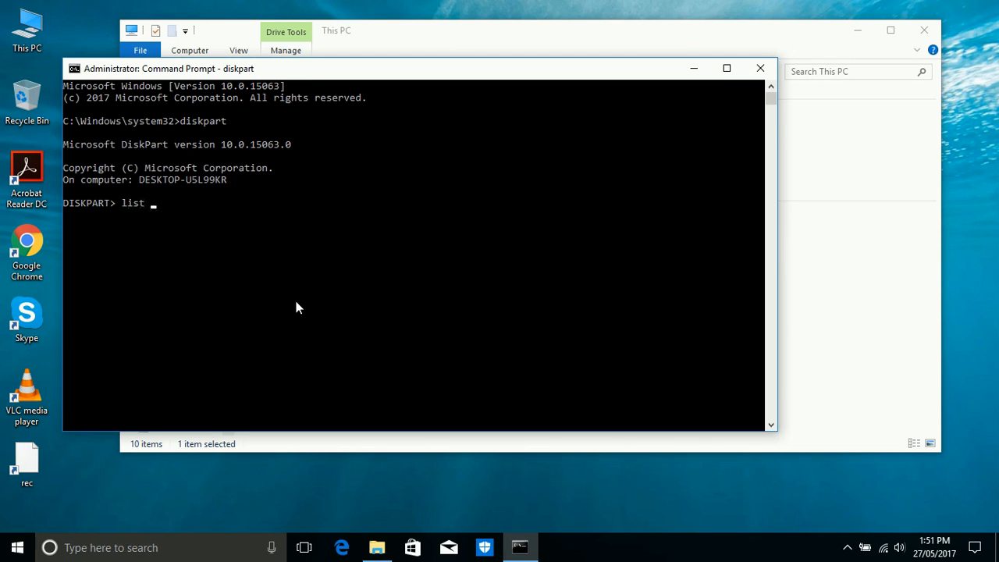
{"action": "type", "text": "disk"}
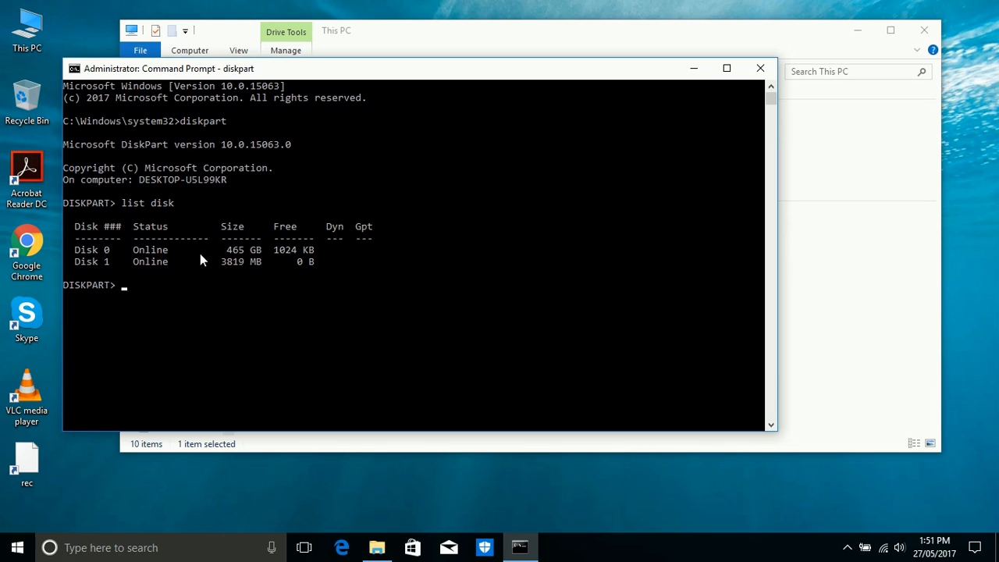
{"action": "mouse_move", "coordinate": [75, 268]}
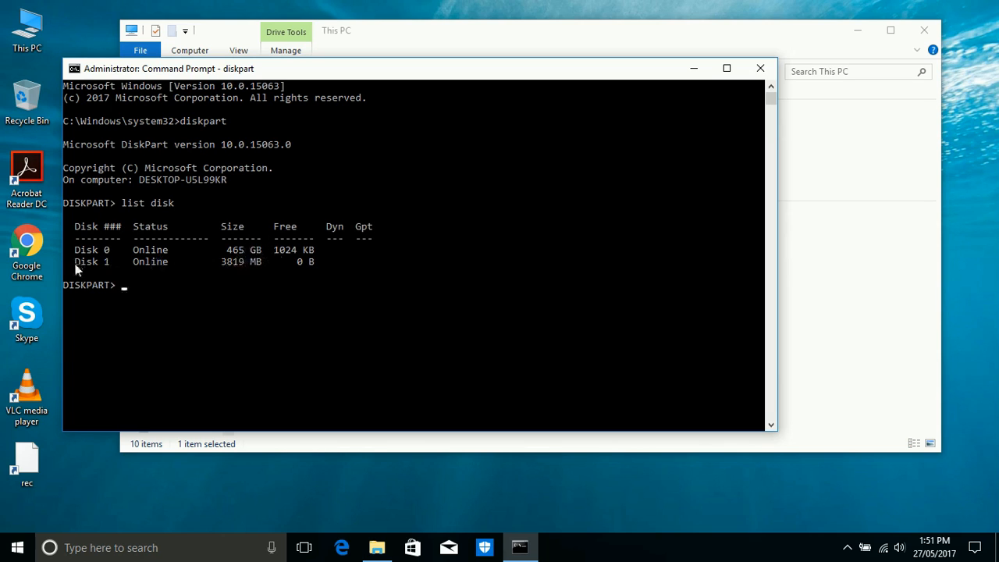
{"action": "mouse_move", "coordinate": [237, 268]}
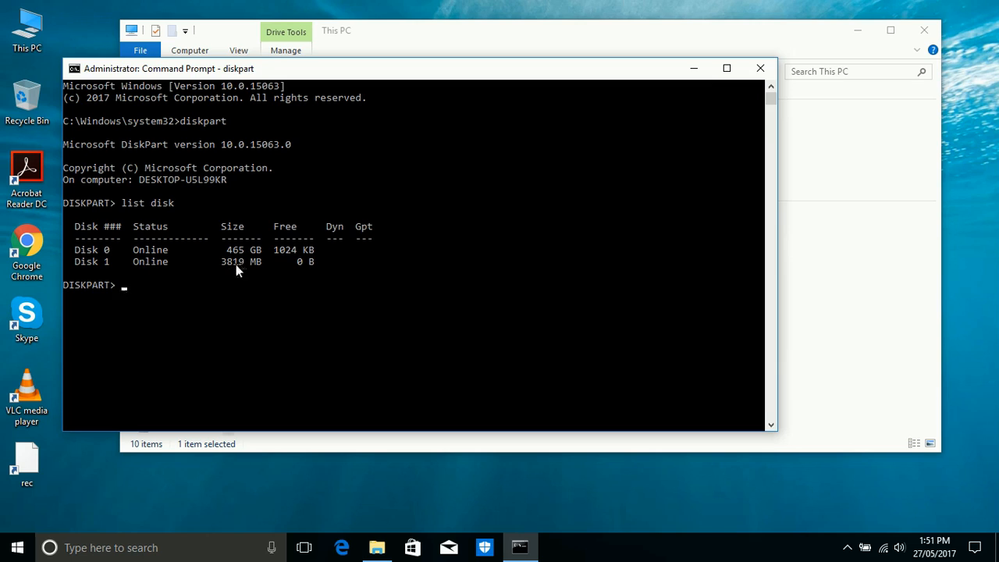
{"action": "type", "text": "select"}
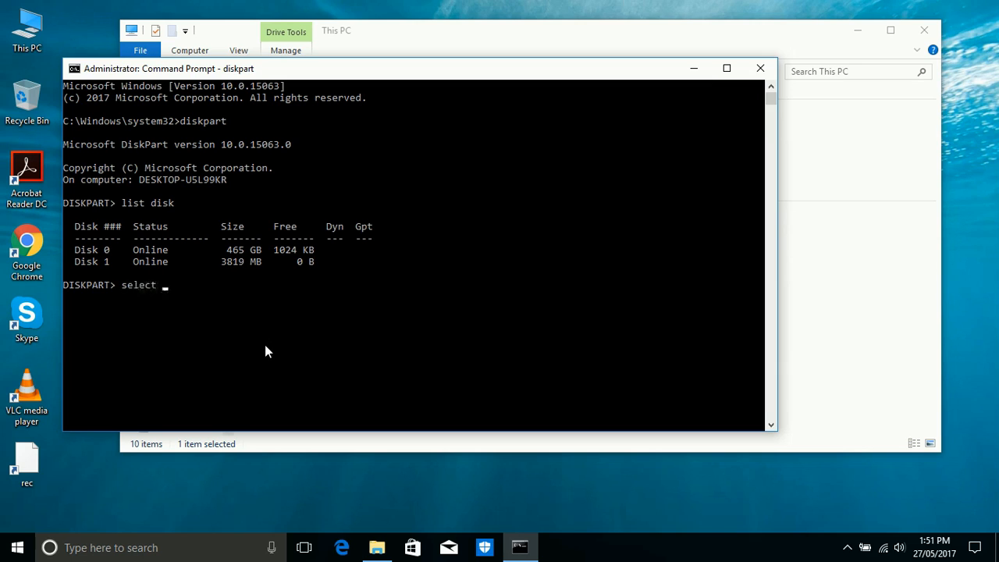
- Select disk 1, clean it, and create a primary partition on the USB drive
{"action": "type", "text": "disk 1"}
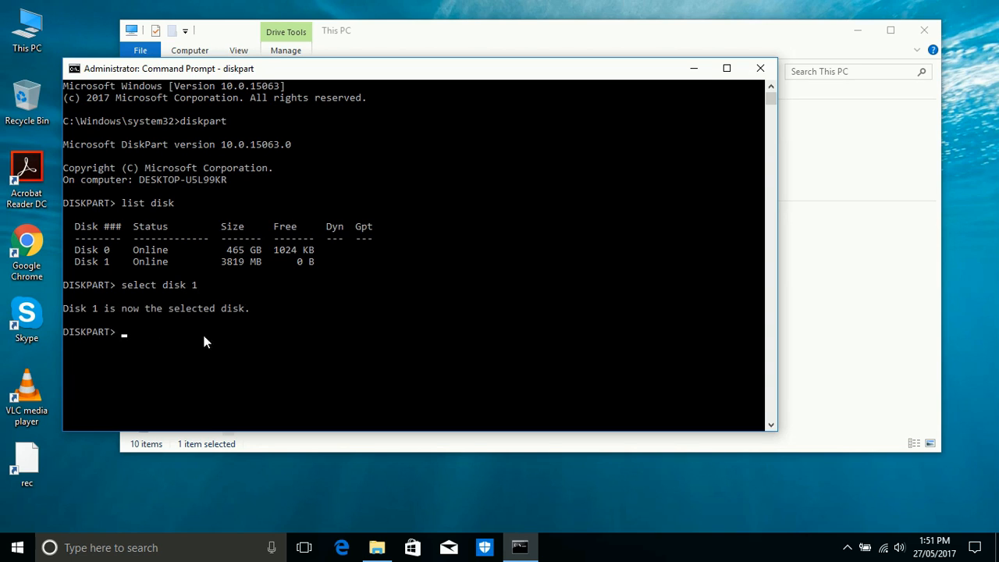
{"action": "mouse_move", "coordinate": [332, 354]}
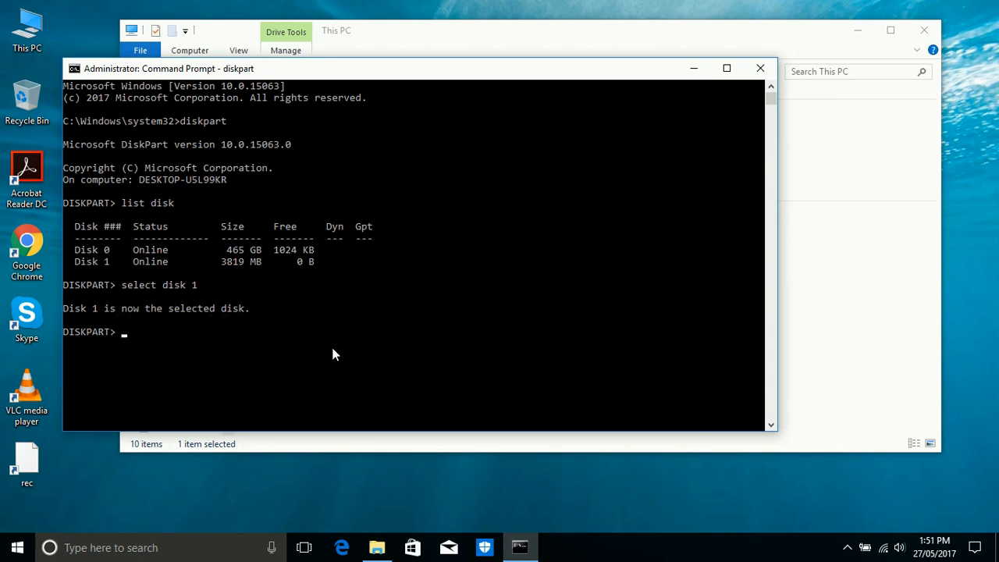
{"action": "type", "text": "clean"}
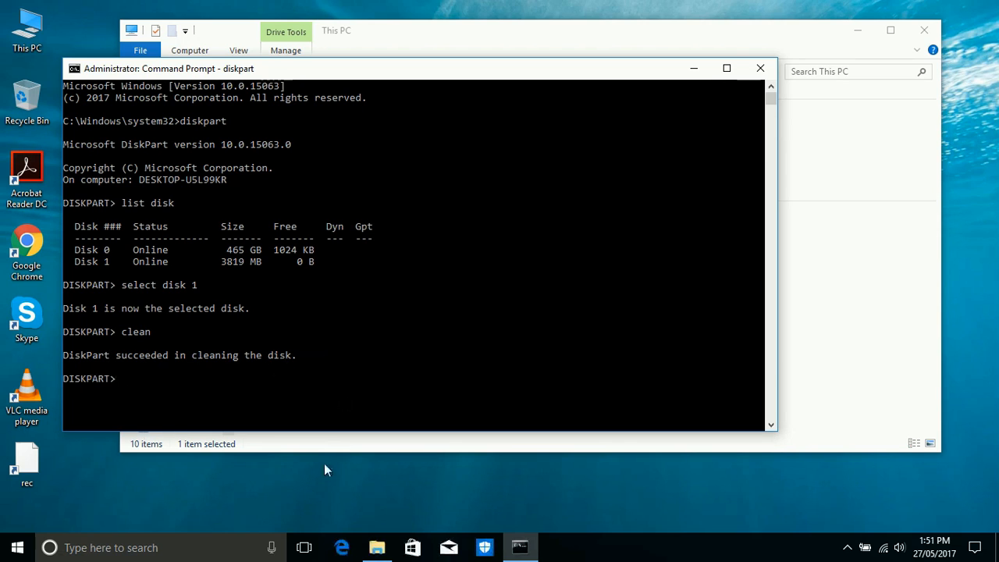
{"action": "mouse_move", "coordinate": [624, 371]}
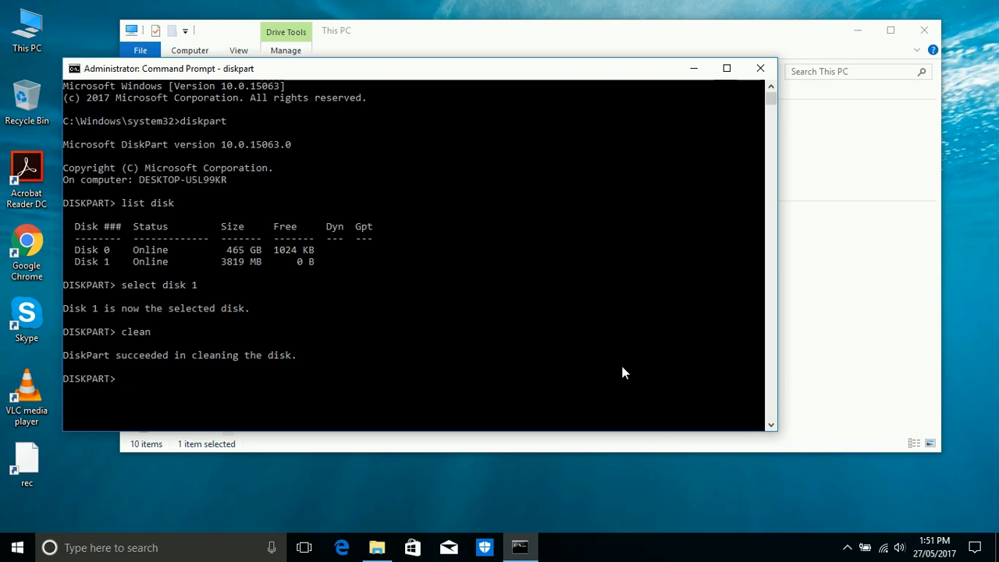
{"action": "type", "text": "creat part p"}
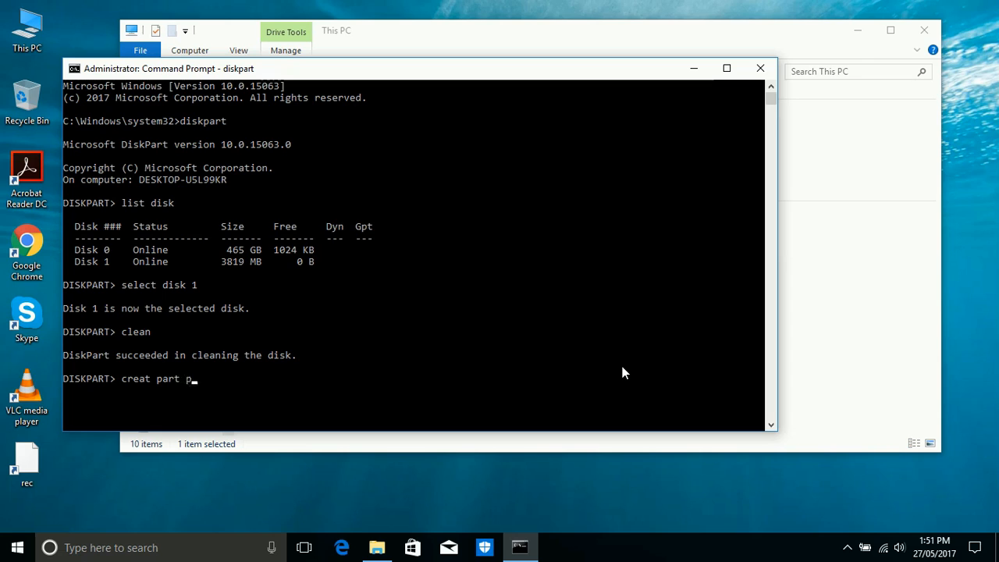
{"action": "type", "text": "ri"}
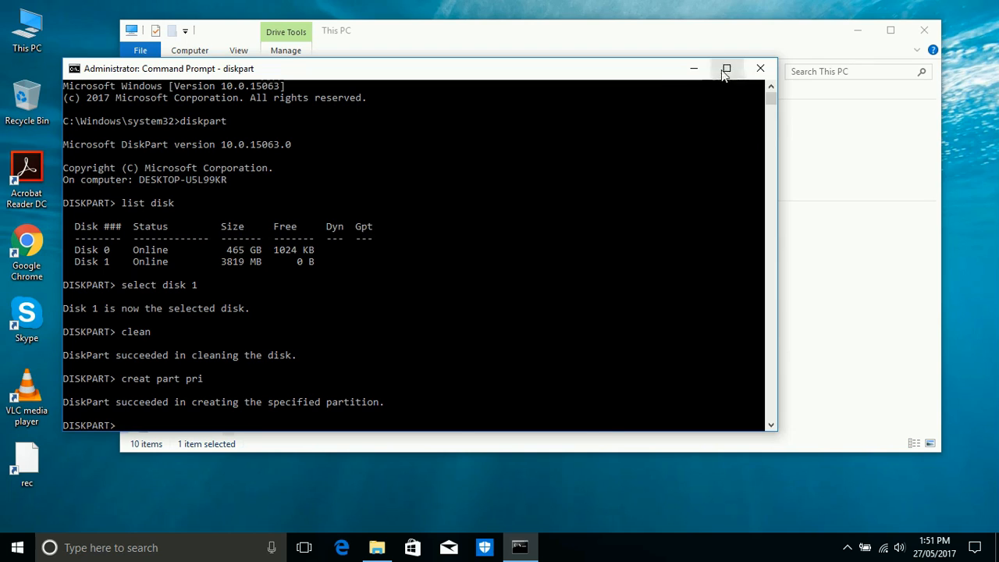
- Maximize the console and run 'select part' to select Partition 1
{"action": "left_click", "coordinate": [724, 69]}
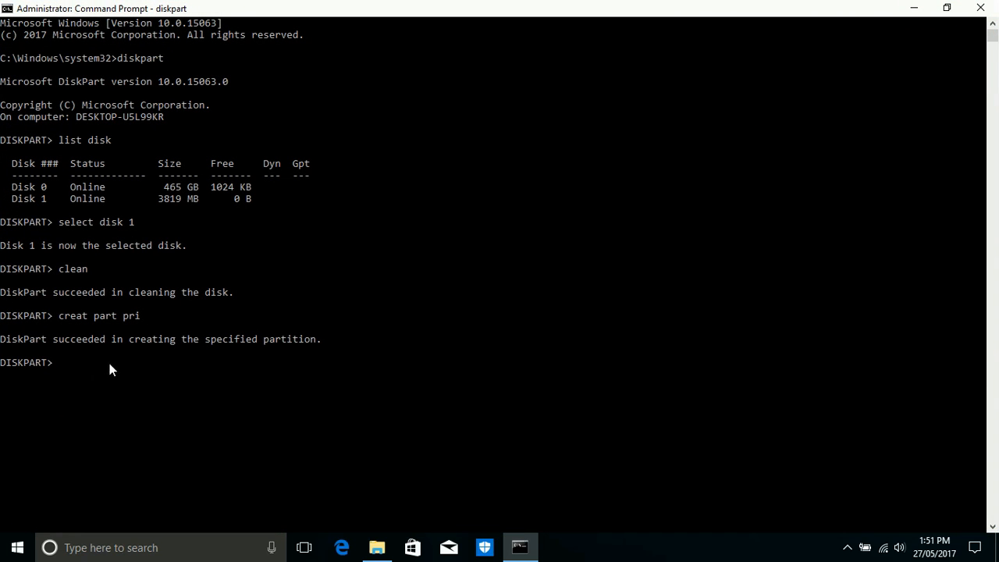
{"action": "mouse_move", "coordinate": [91, 353]}
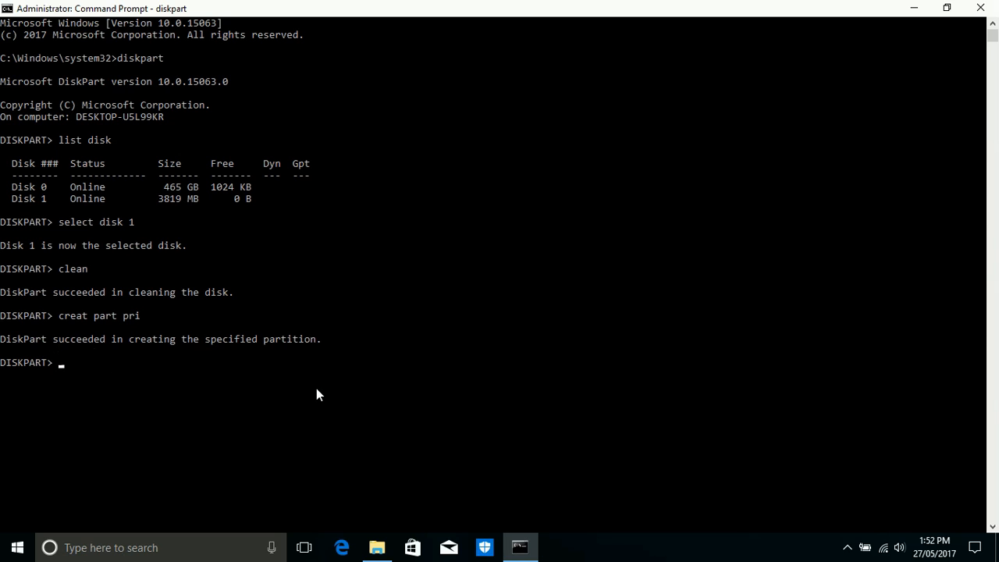
{"action": "mouse_move", "coordinate": [109, 349]}
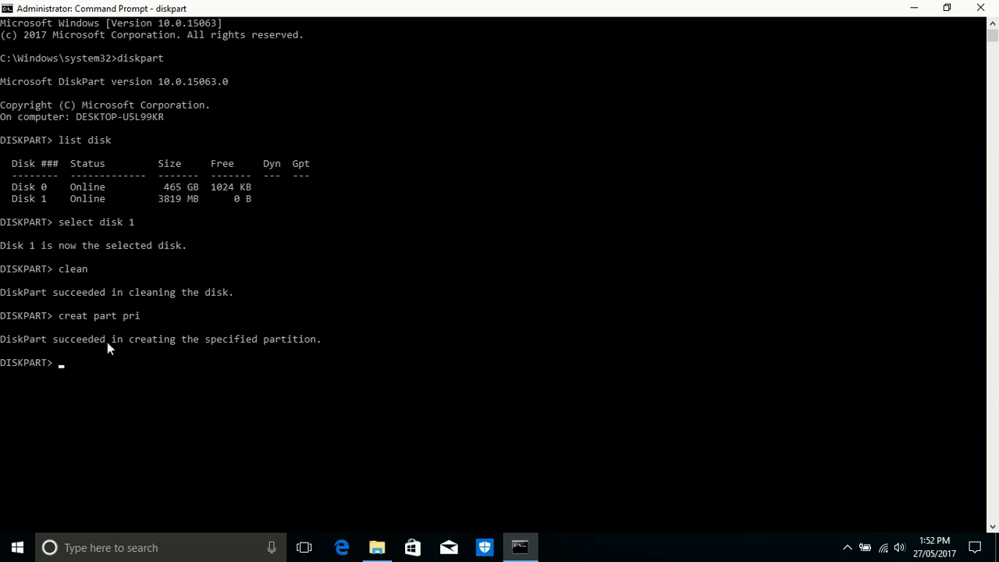
{"action": "mouse_move", "coordinate": [262, 356]}
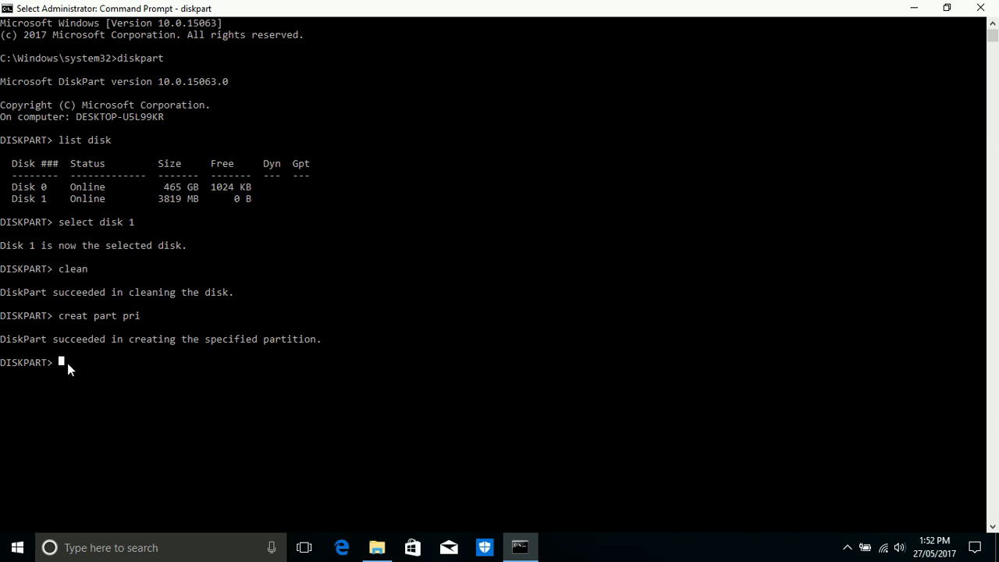
{"action": "type", "text": "se"}
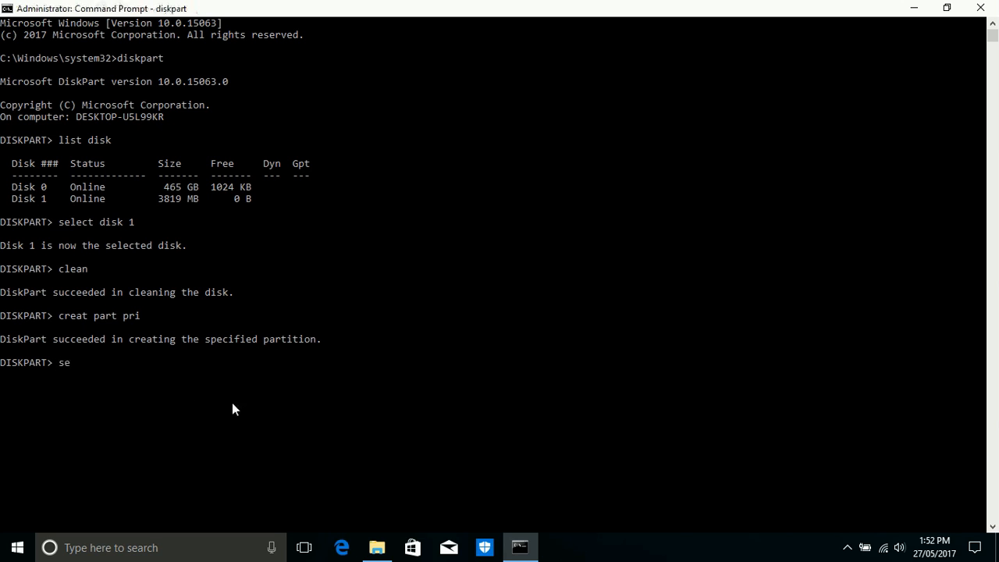
{"action": "type", "text": "lect"}
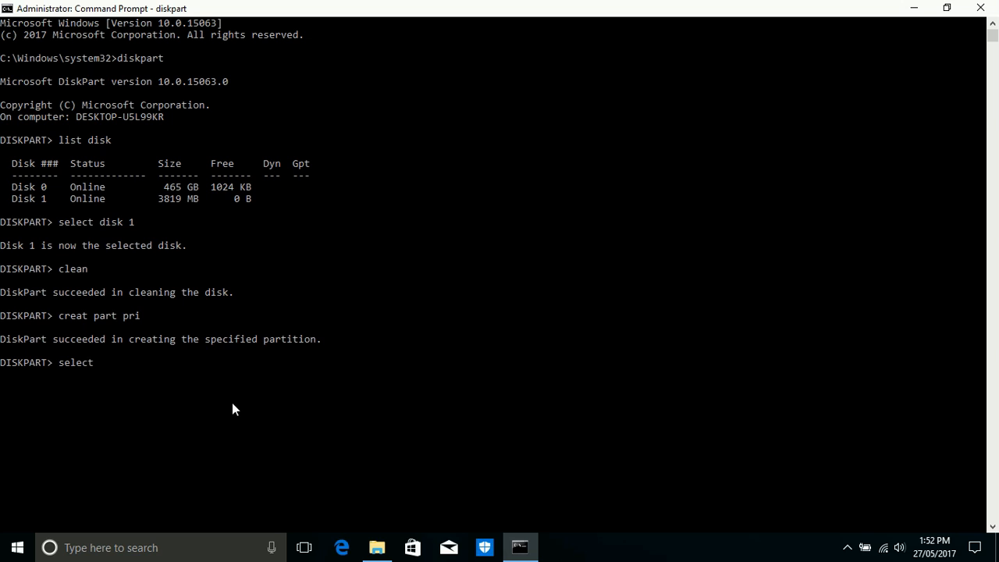
{"action": "type", "text": "part 1"}
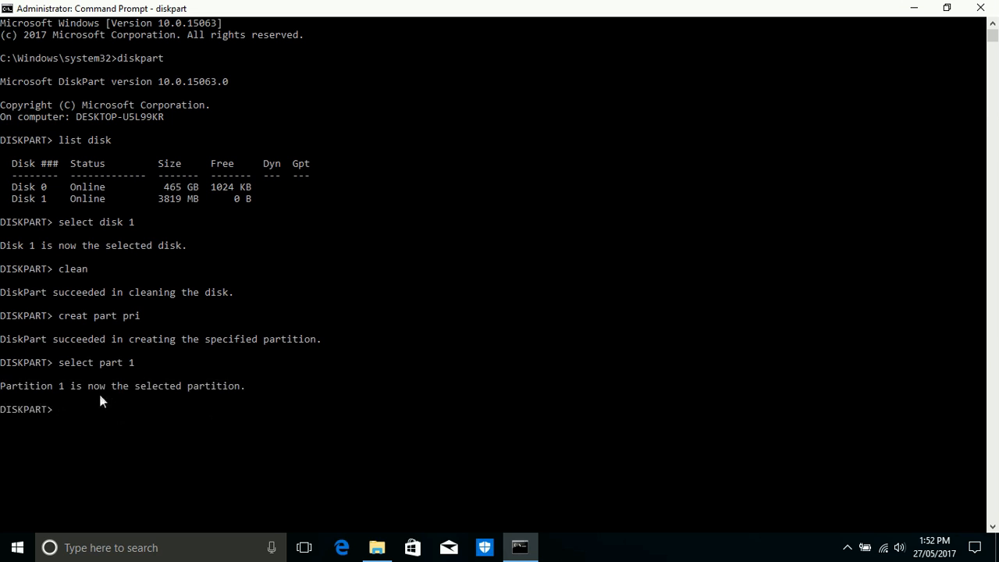
{"action": "mouse_move", "coordinate": [483, 420]}
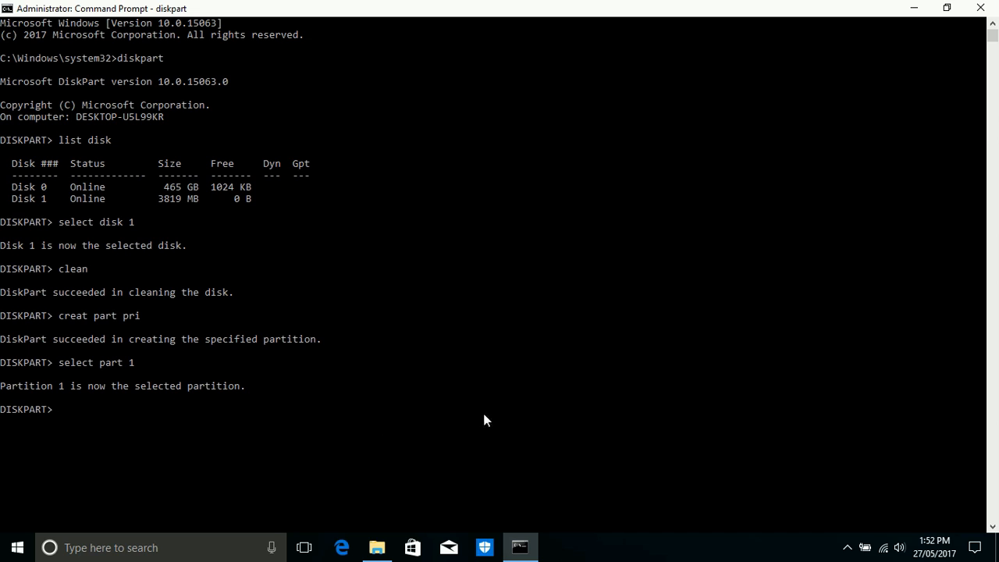
- Run 'format fs=ntfs quick' to quick-format the partition as NTFS
{"action": "type", "text": "format"}
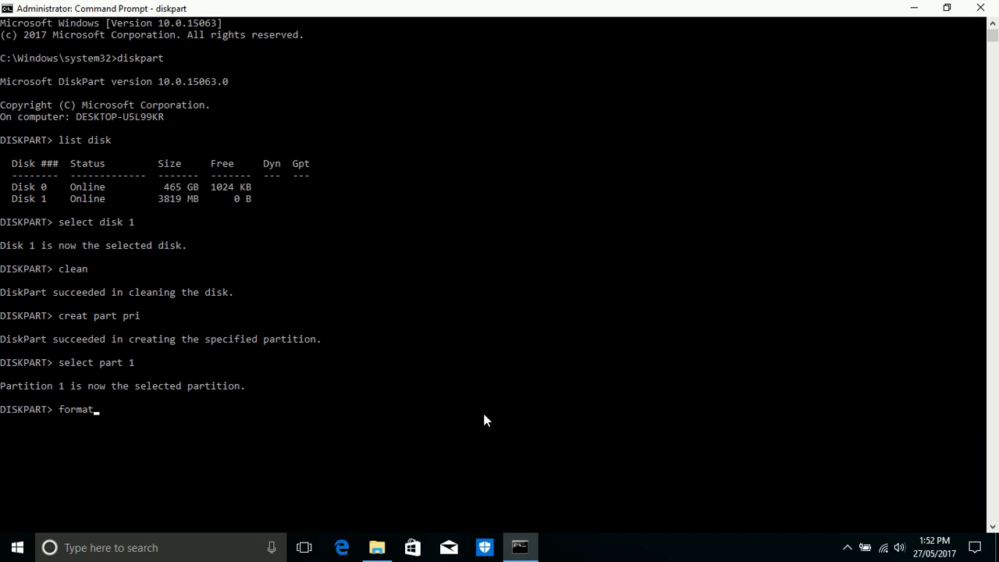
{"action": "type", "text": "fs"}
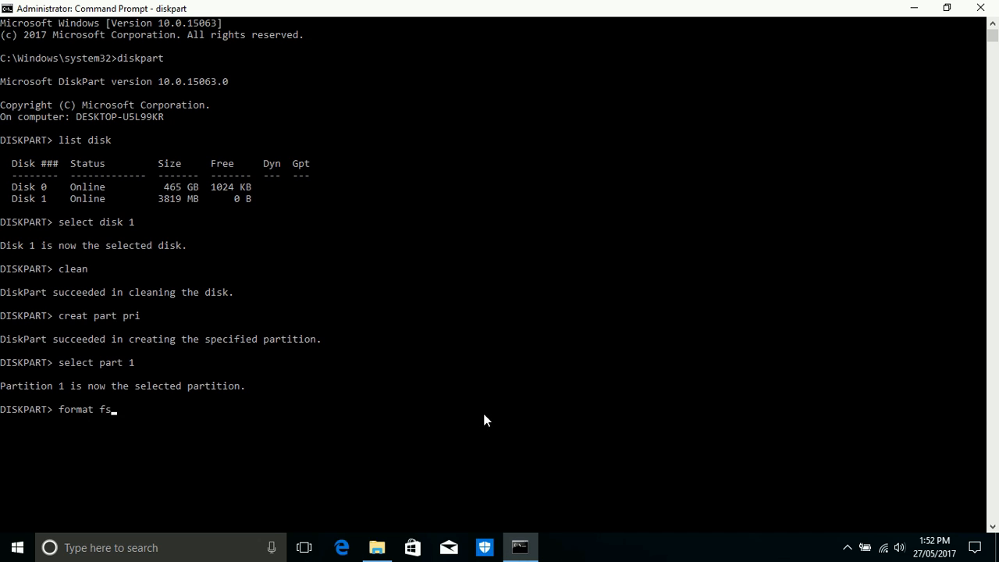
{"action": "type", "text": "=ntfs quick"}
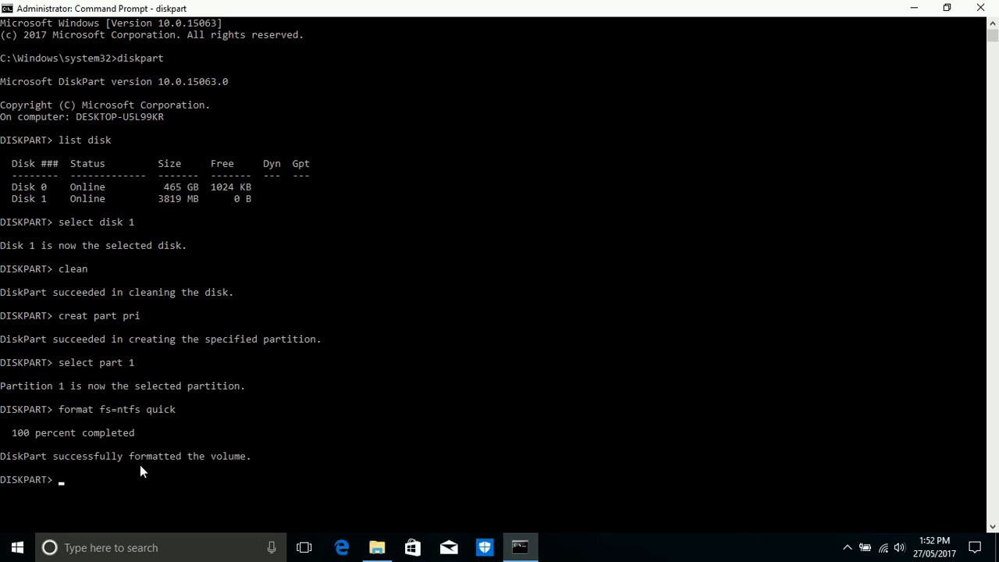
{"action": "mouse_move", "coordinate": [209, 477]}
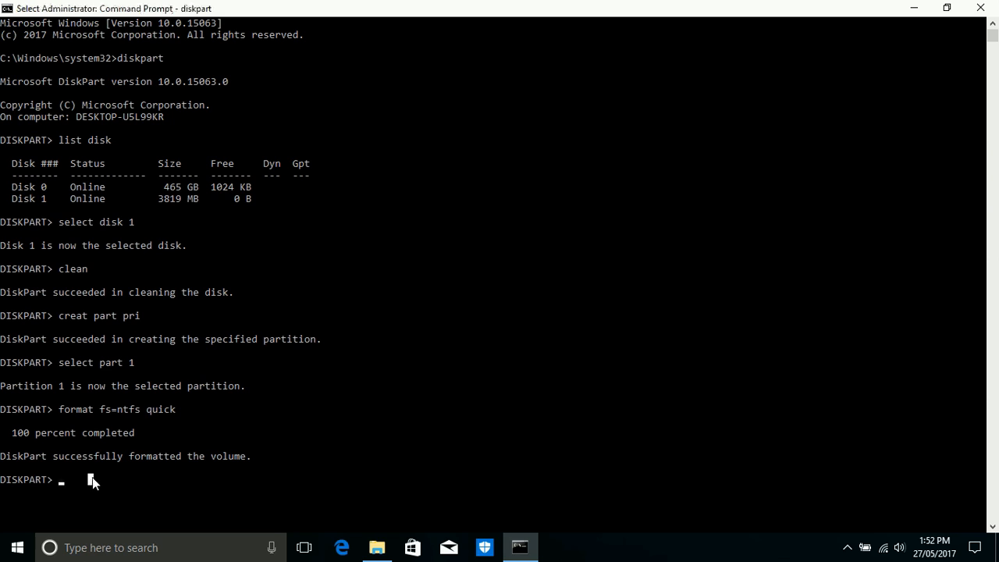
{"action": "mouse_move", "coordinate": [375, 503]}
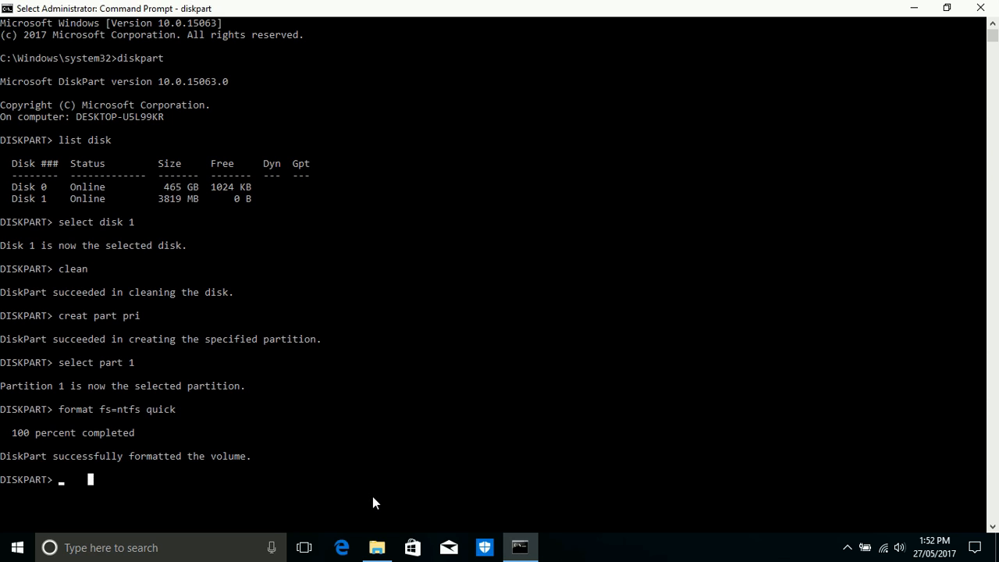
- Mark the partition active and exit DiskPart
{"action": "type", "text": "ac"}
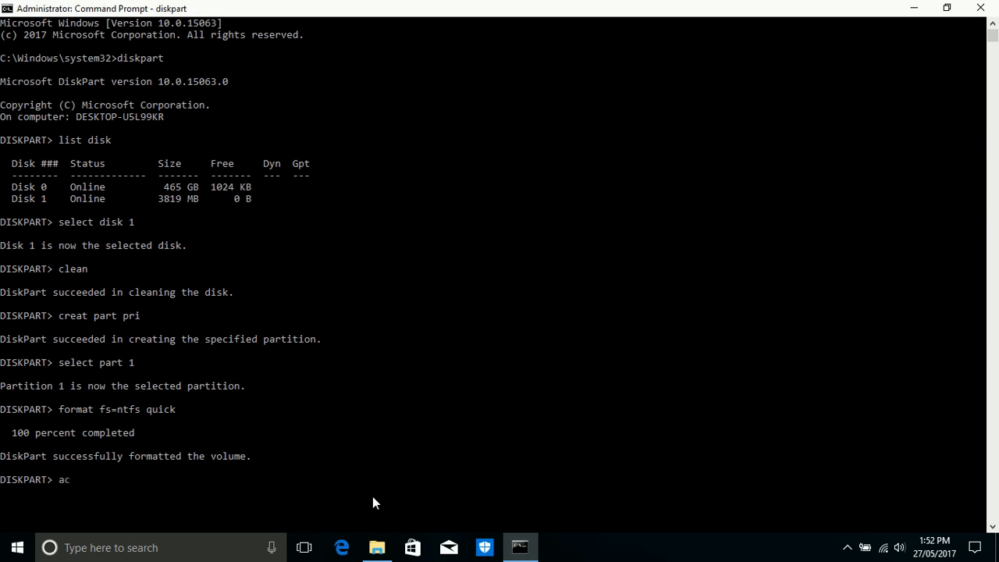
{"action": "key", "text": "enter"}
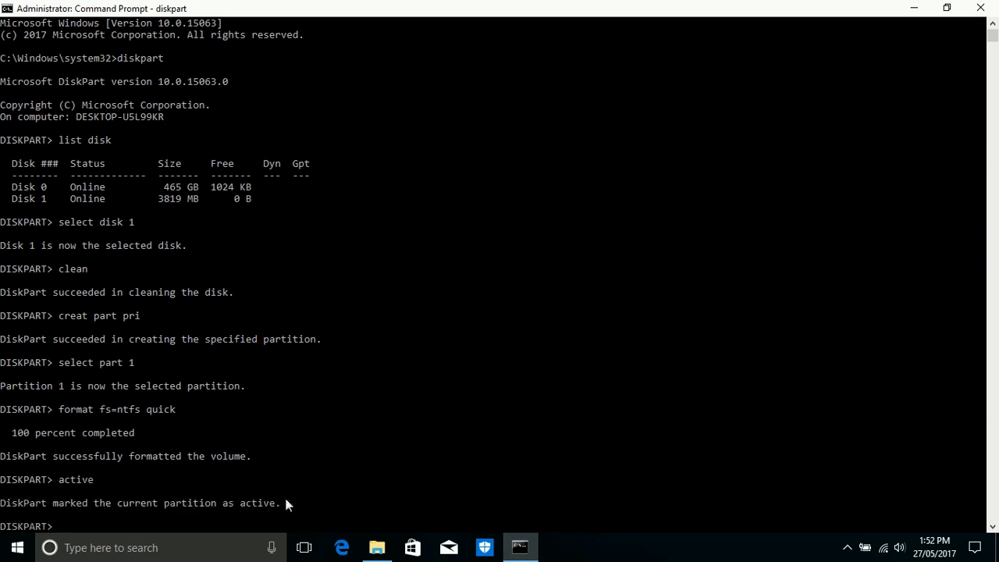
{"action": "type", "text": "e"}
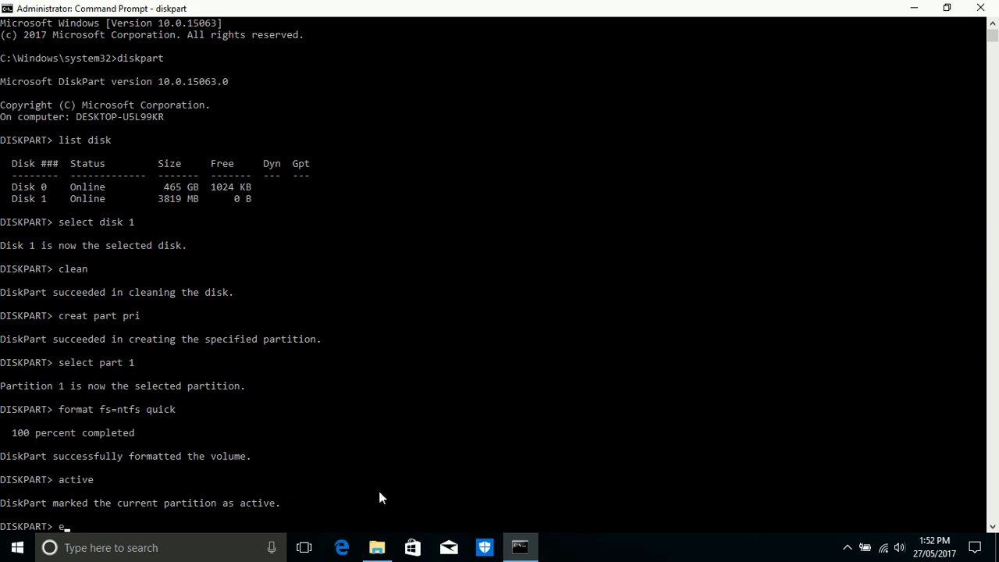
{"action": "type", "text": "xit"}
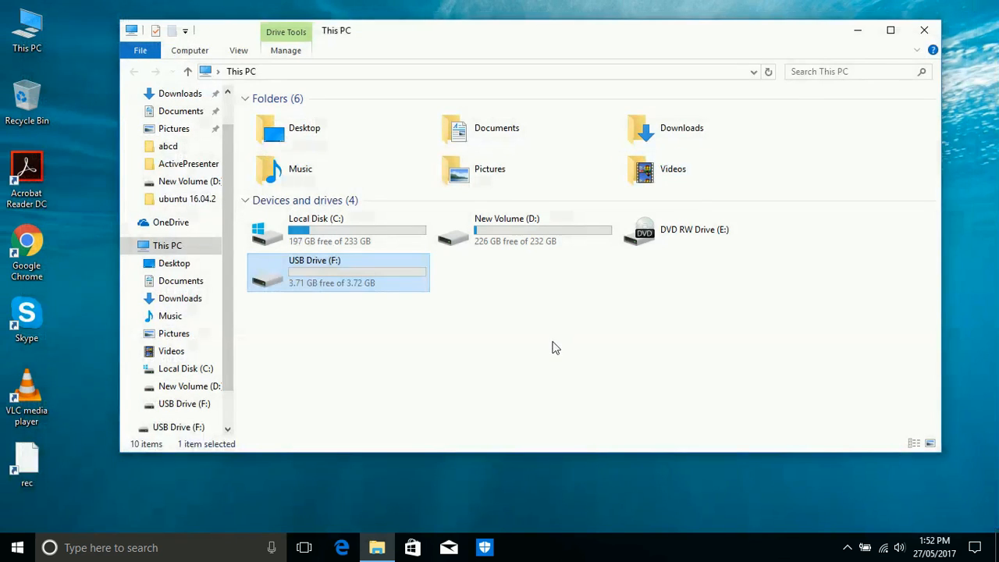
{"action": "mouse_move", "coordinate": [507, 230]}
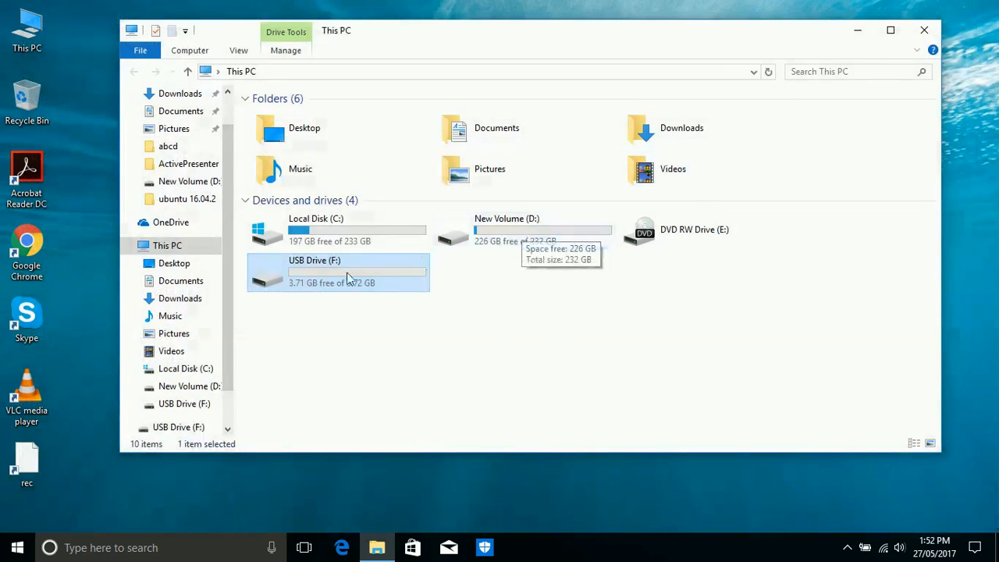
- Check the empty USB drive, then browse to the 'win 10 32 bit' folder on New Volume (D:)
{"action": "double_click", "coordinate": [315, 272]}
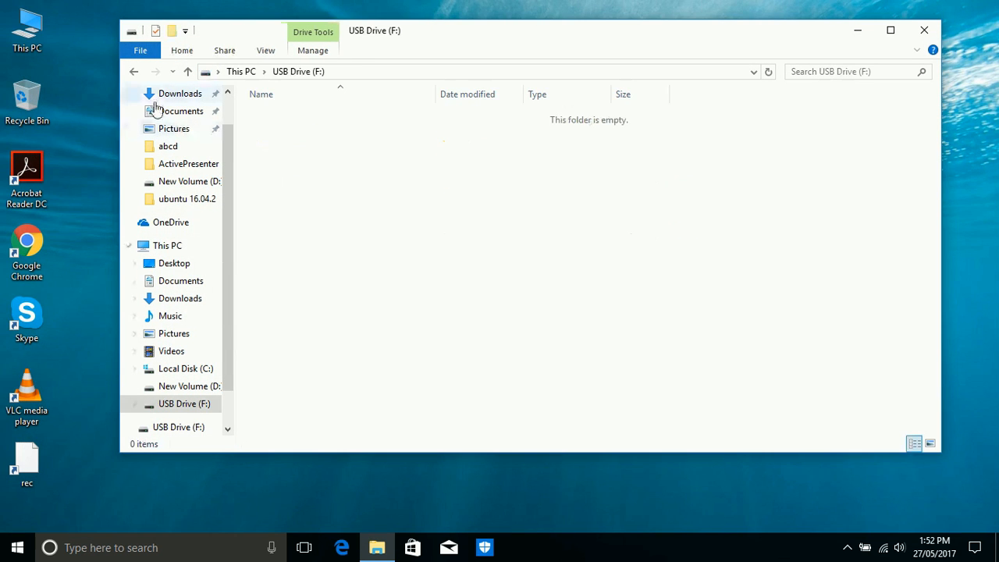
{"action": "left_click", "coordinate": [167, 245]}
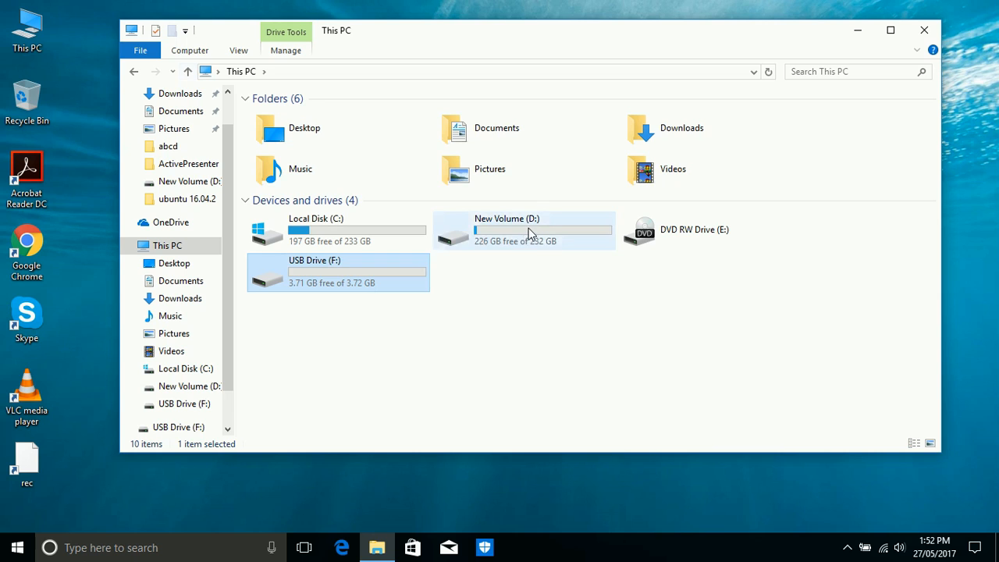
{"action": "double_click", "coordinate": [523, 230]}
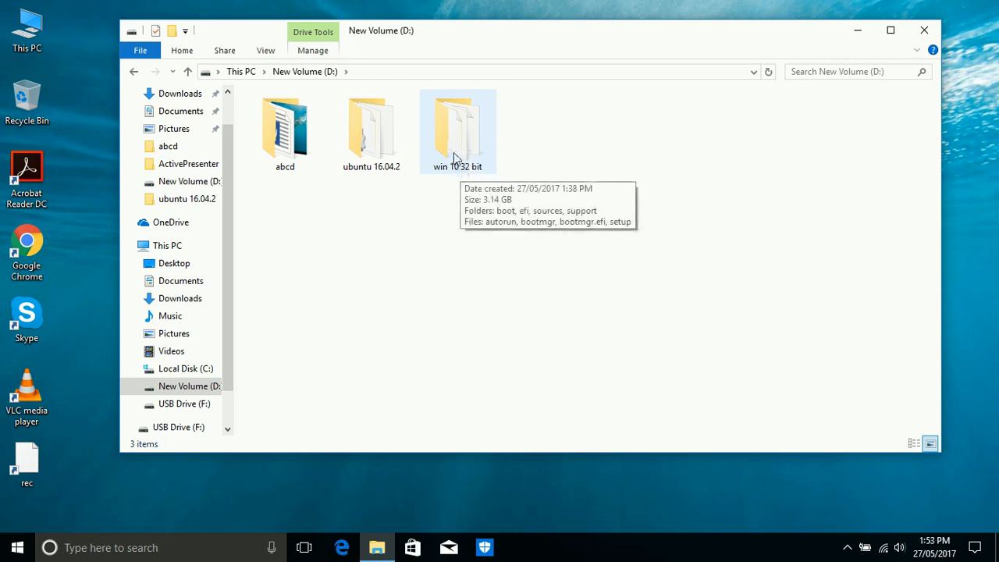
{"action": "double_click", "coordinate": [459, 128]}
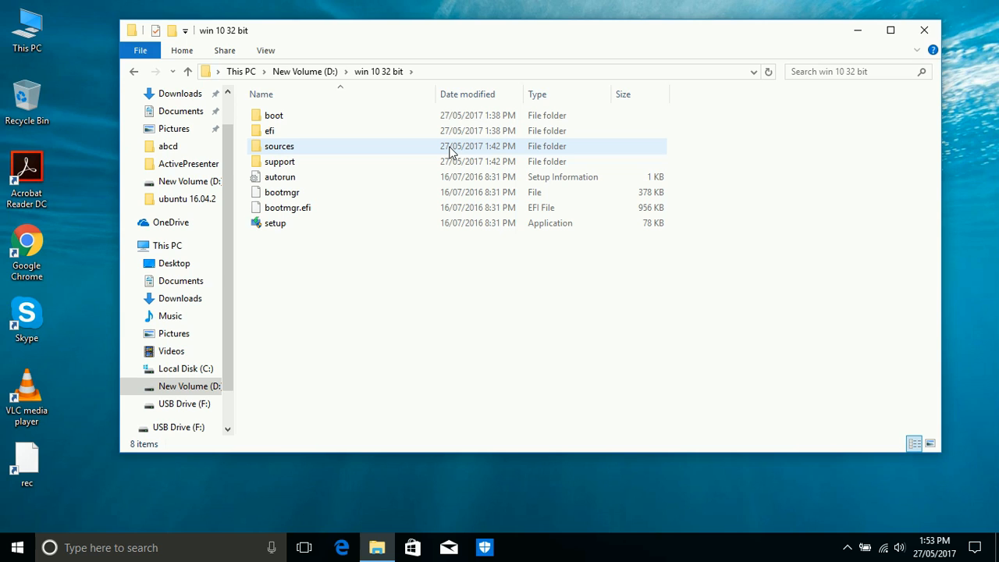
- Select all setup files and paste them onto USB Drive (F:), leaving 576 MB free
{"action": "key", "text": "ctrl+a"}
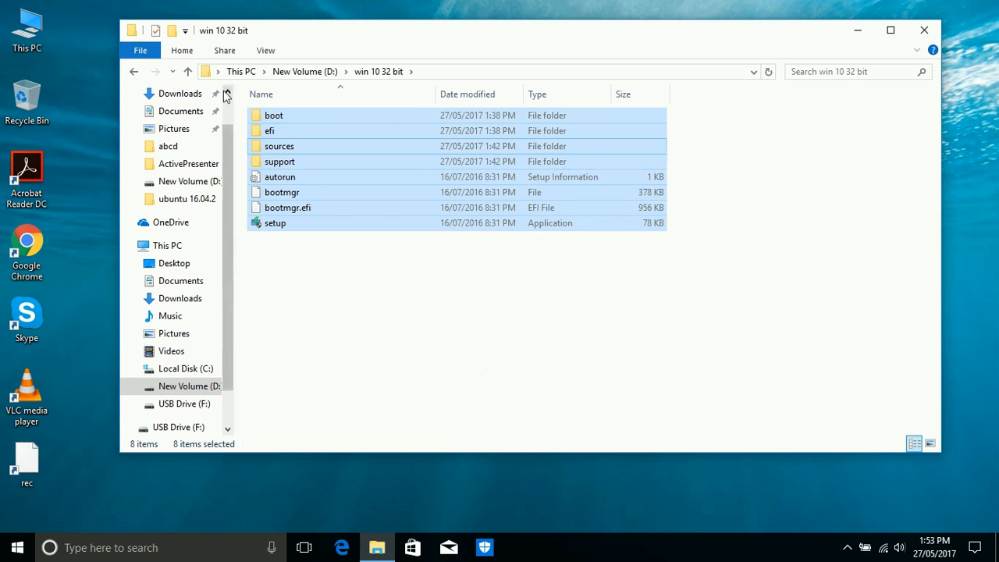
{"action": "left_click", "coordinate": [189, 71]}
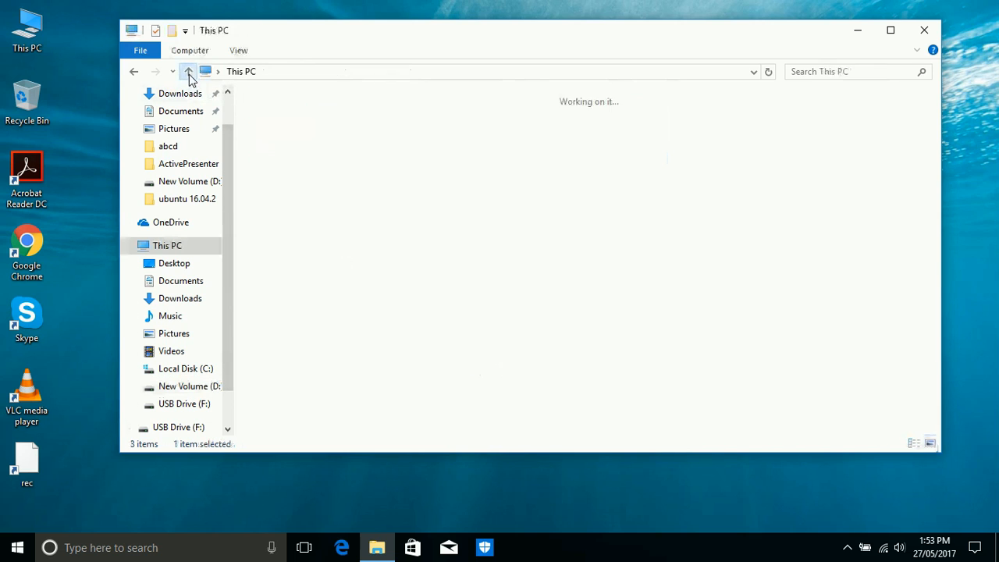
{"action": "left_click", "coordinate": [187, 72]}
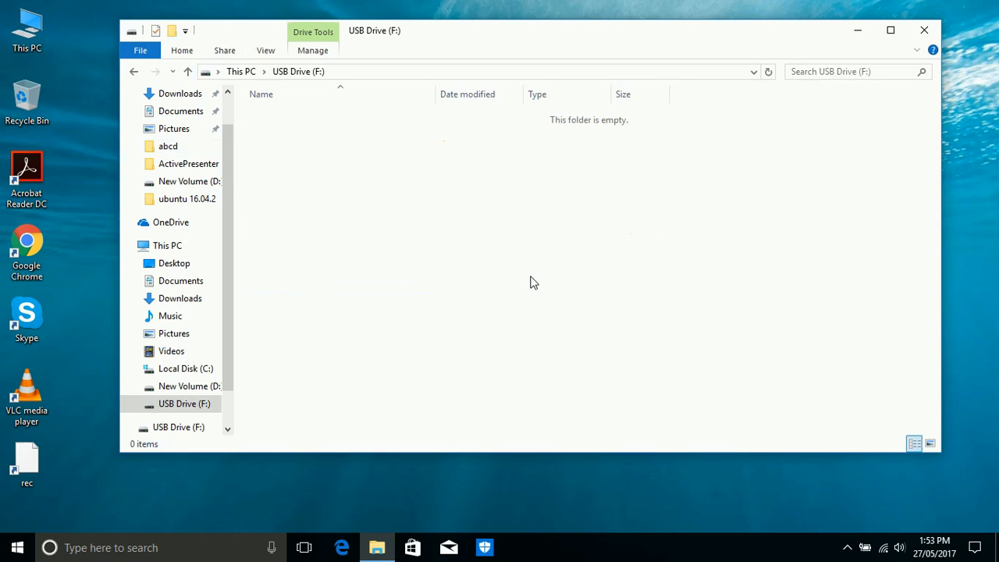
{"action": "right_click", "coordinate": [533, 283]}
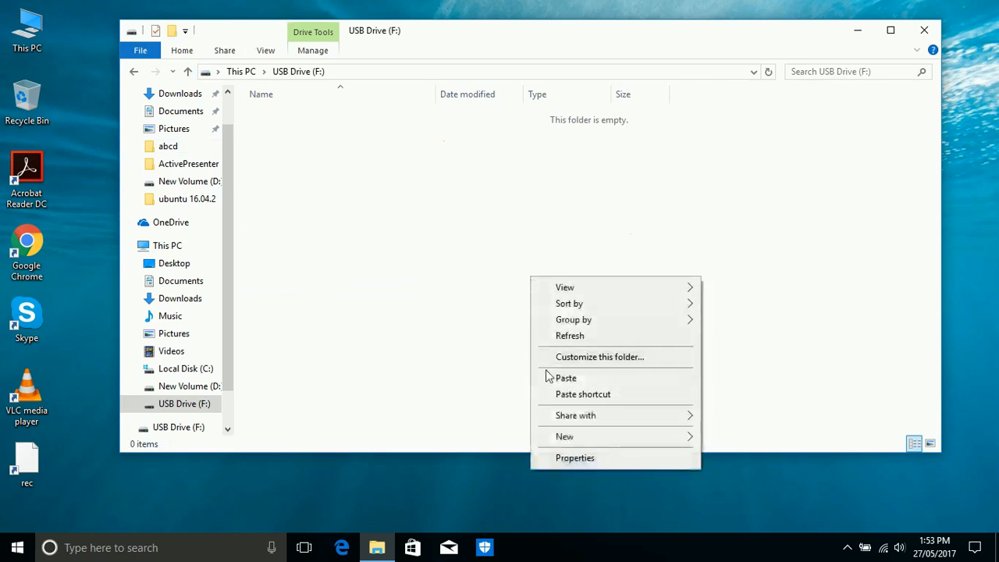
{"action": "left_click", "coordinate": [565, 378]}
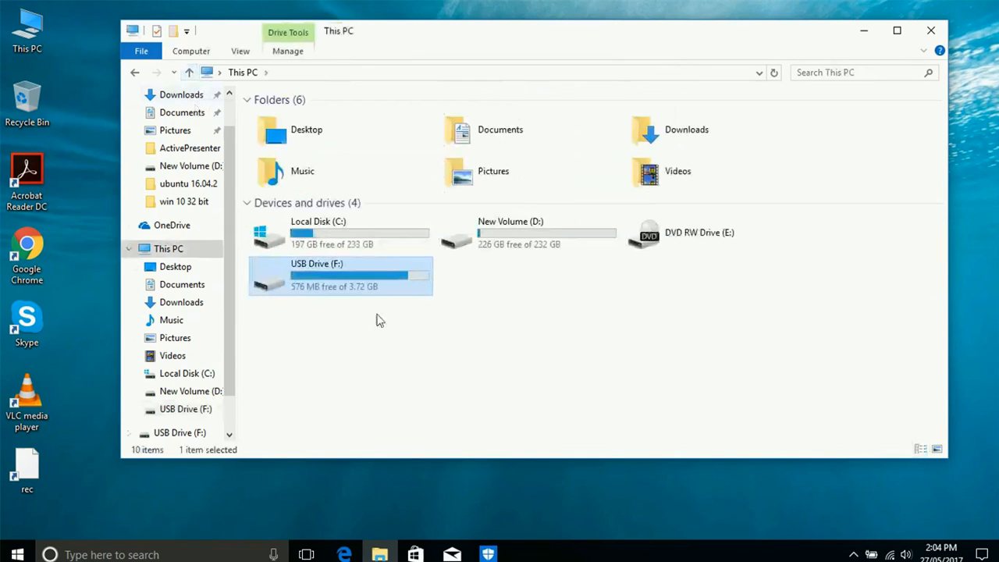
{"action": "mouse_move", "coordinate": [670, 315]}
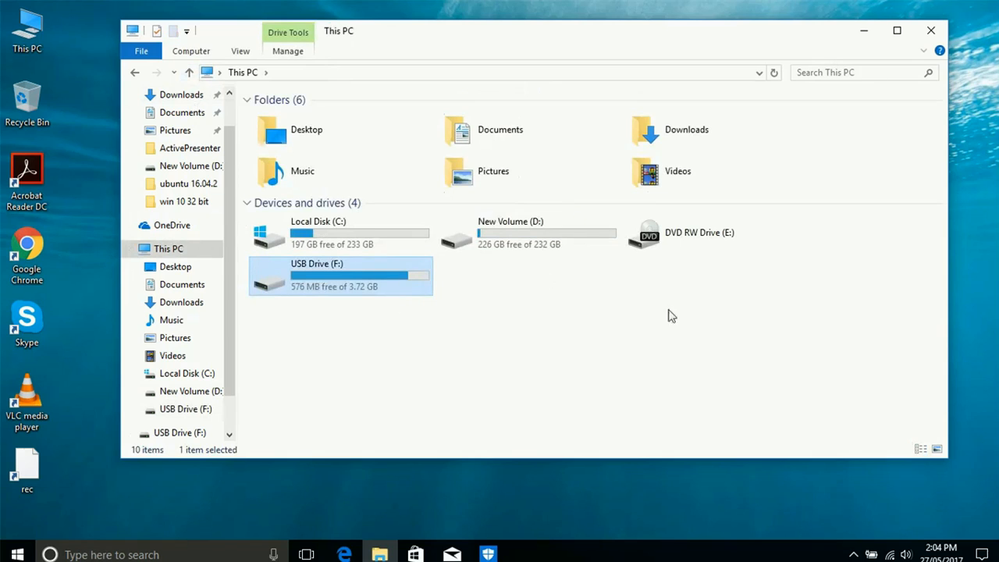
{"action": "mouse_move", "coordinate": [484, 340]}
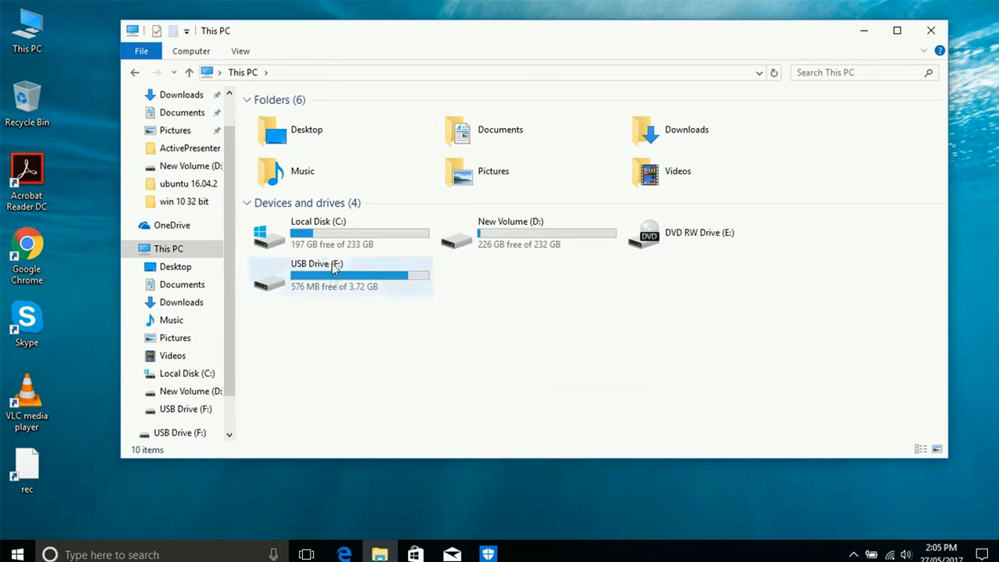
- Rename USB Drive (F:) to 'win 10 32 bit'
{"action": "left_click", "coordinate": [341, 275]}
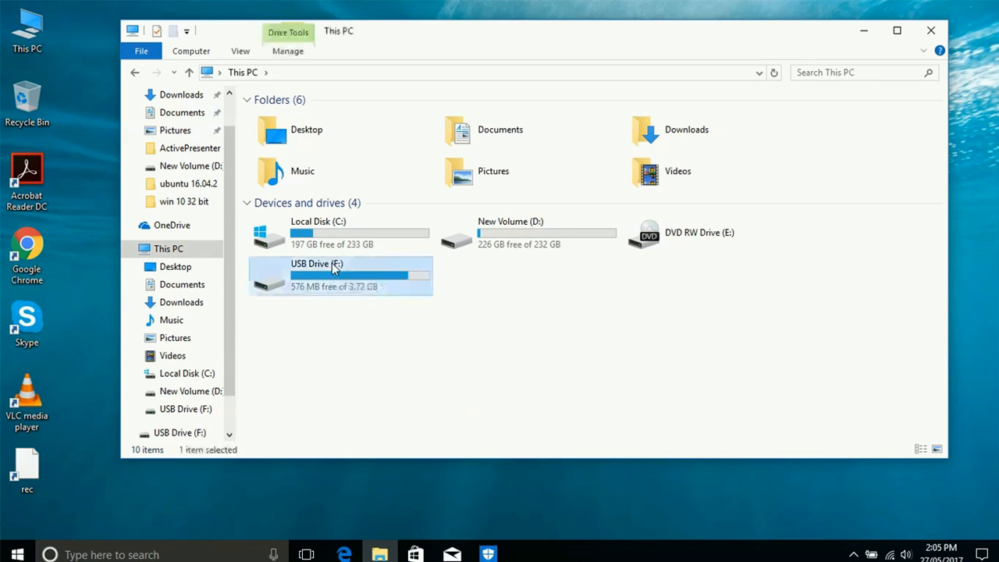
{"action": "right_click", "coordinate": [336, 273]}
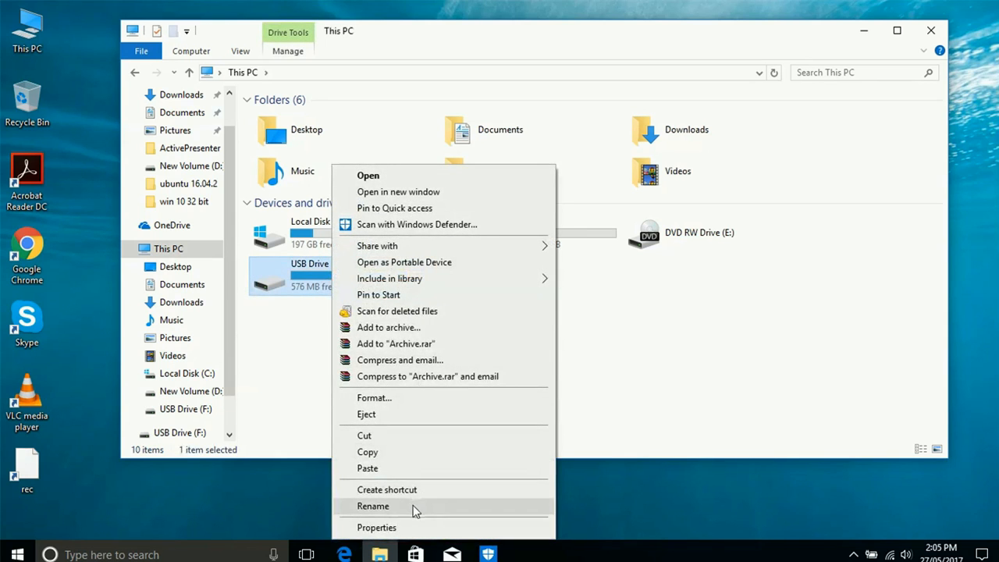
{"action": "left_click", "coordinate": [372, 506]}
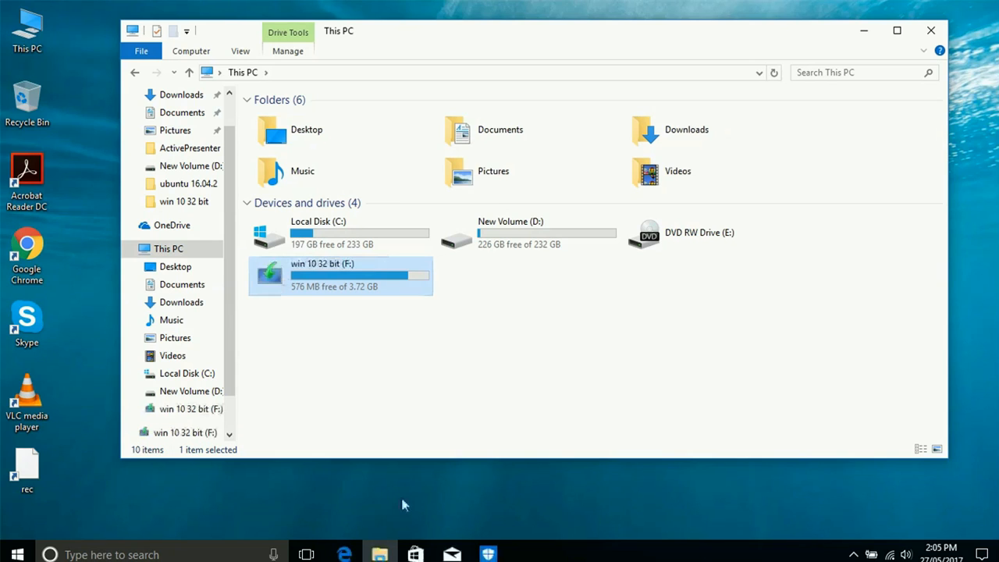
{"action": "mouse_move", "coordinate": [449, 381]}
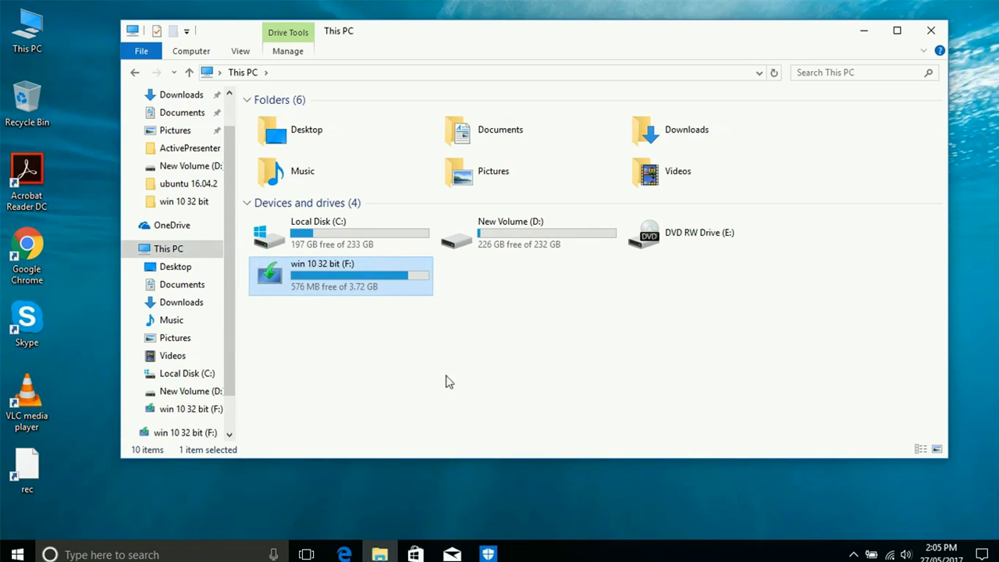